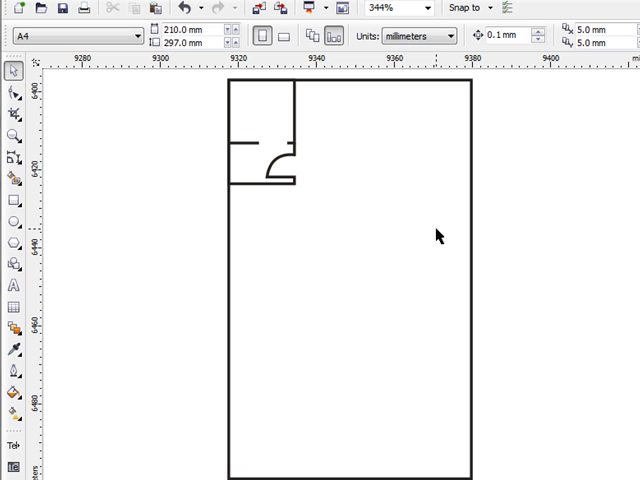
pyautogui.moveTo(302, 100)
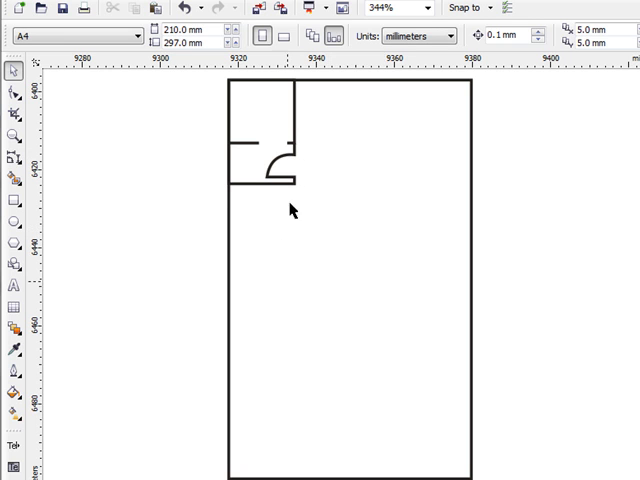
pyautogui.moveTo(184, 184)
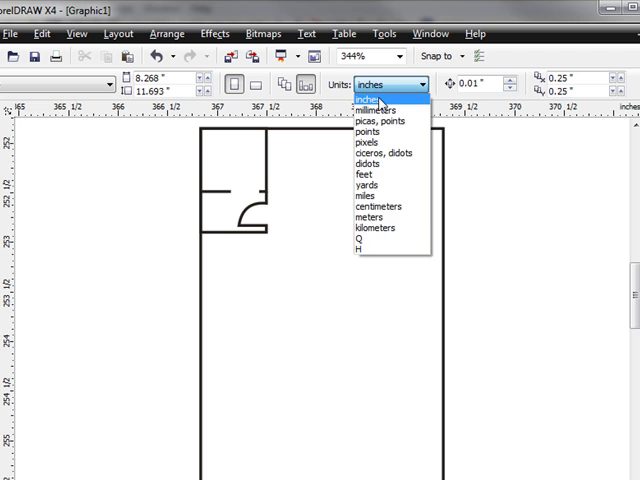
# Switch the drawing's measurement units from millimetres to inches on the property bar.
pyautogui.click(384, 100)
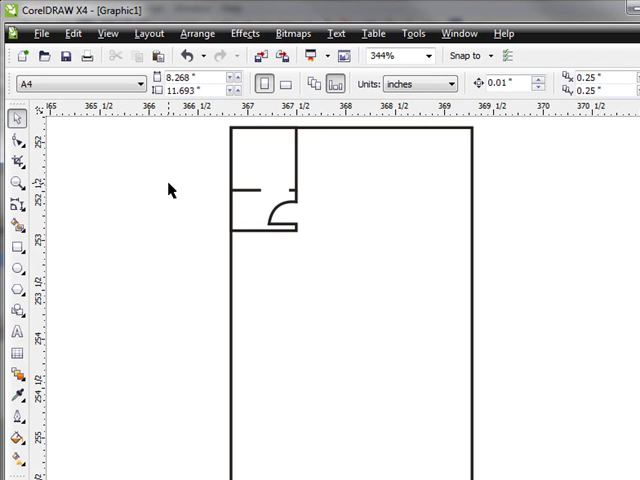
# Zoom to the door and set the reference rectangle's height to 42 inches.
pyautogui.click(16, 182)
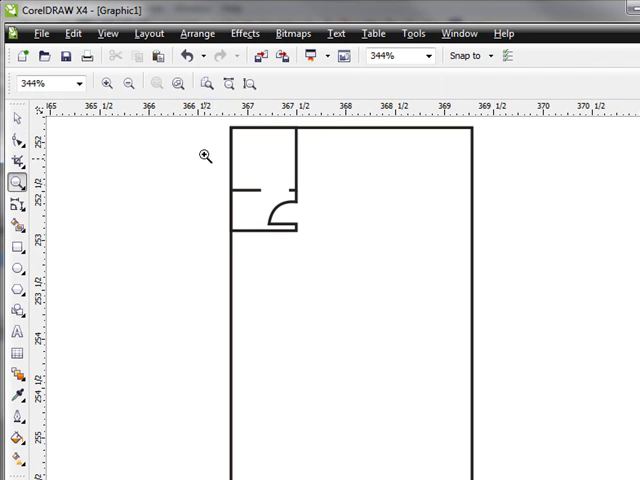
pyautogui.click(204, 156)
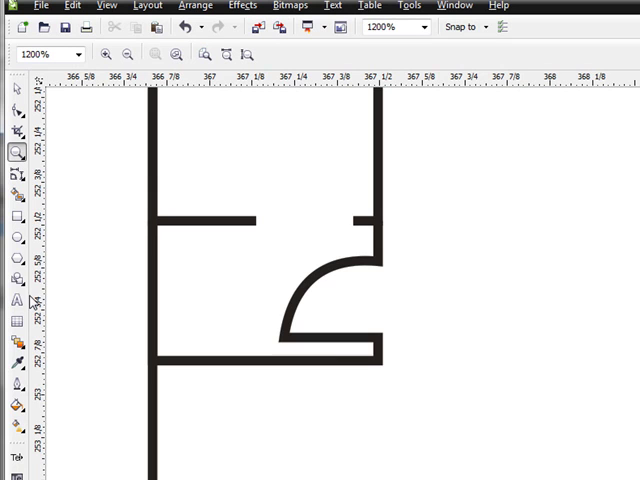
pyautogui.moveTo(16, 260)
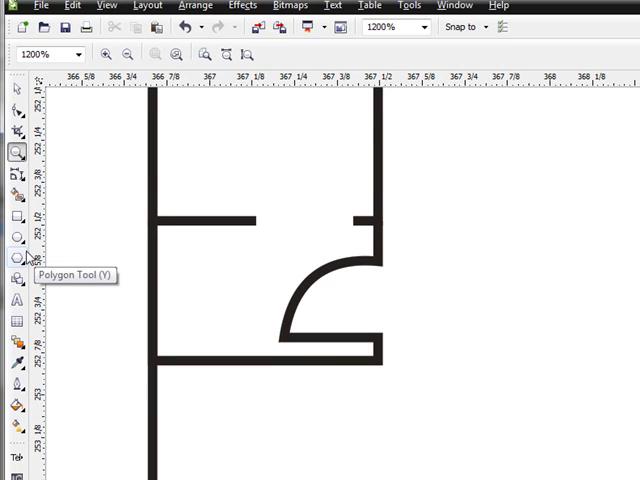
pyautogui.moveTo(18, 130)
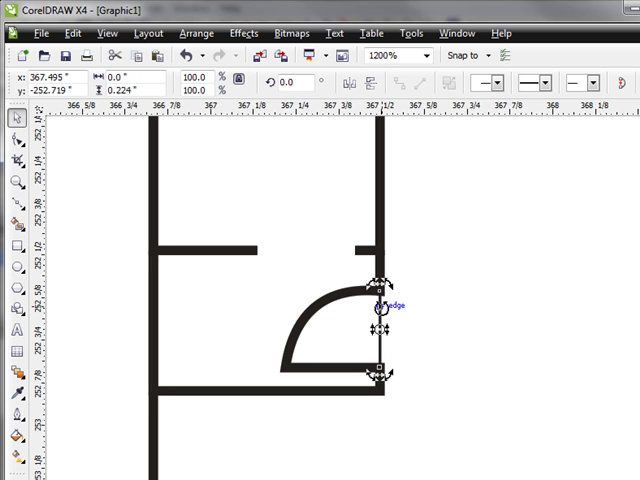
pyautogui.moveTo(120, 82)
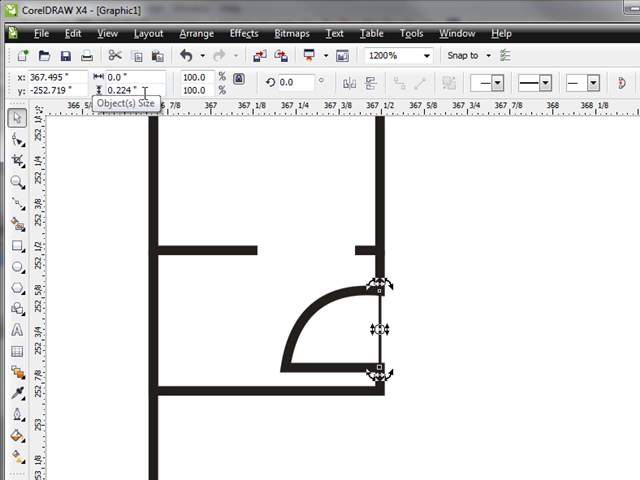
pyautogui.tripleClick(124, 88)
pyautogui.write('42.0')
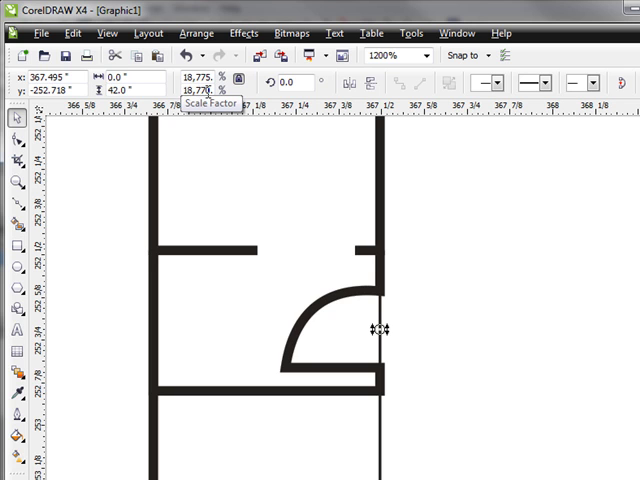
pyautogui.moveTo(238, 80)
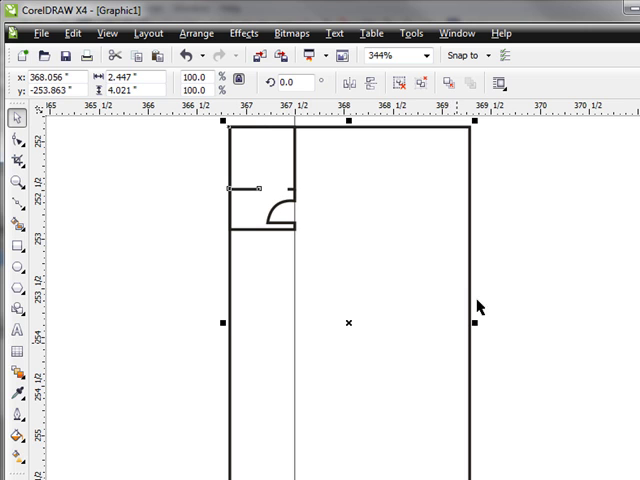
pyautogui.moveTo(218, 272)
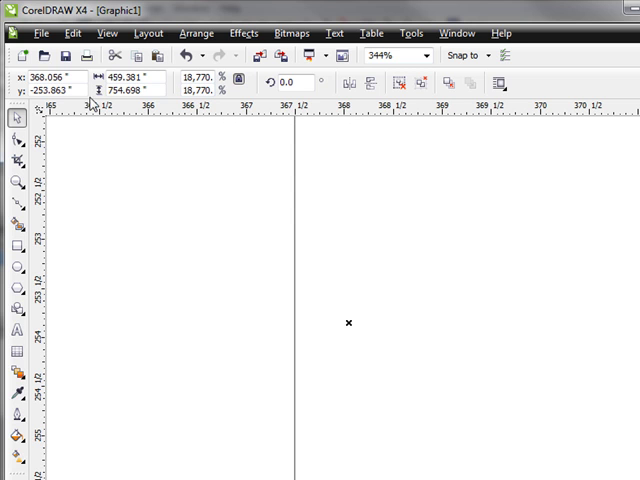
pyautogui.moveTo(170, 94)
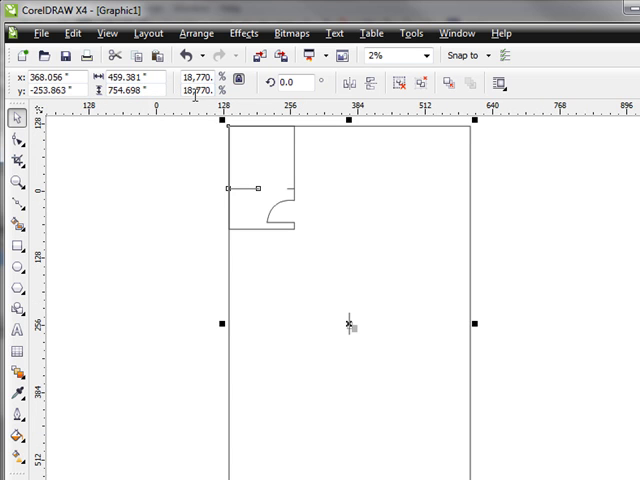
pyautogui.moveTo(170, 250)
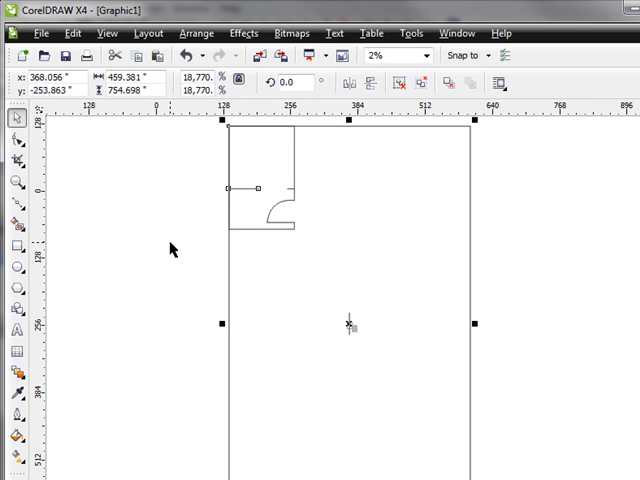
pyautogui.moveTo(132, 110)
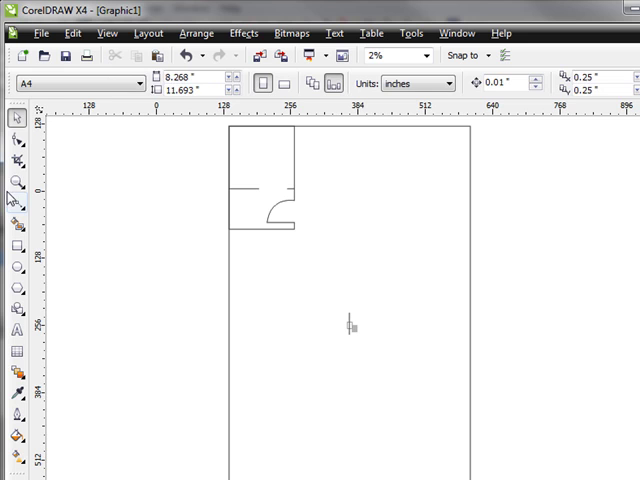
# Deselect the enlarged floor plan and zoom back toward the door.
pyautogui.click(16, 184)
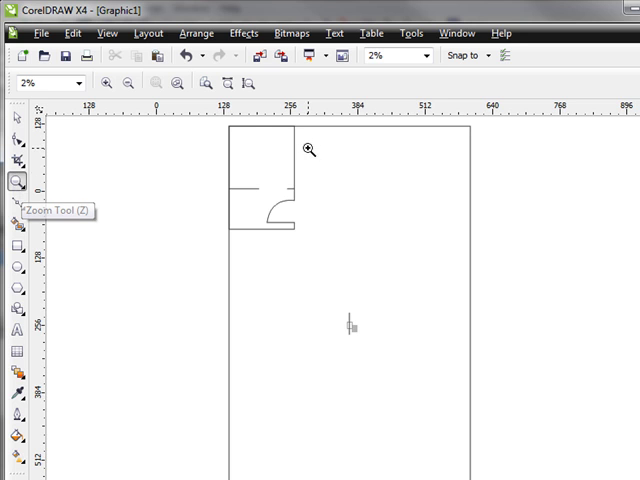
pyautogui.click(310, 150)
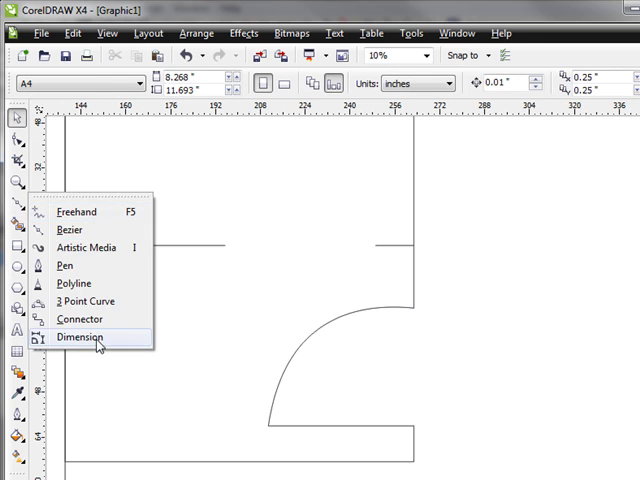
# Choose the Dimension tool and zoom in on the door's vertical edge.
pyautogui.click(78, 336)
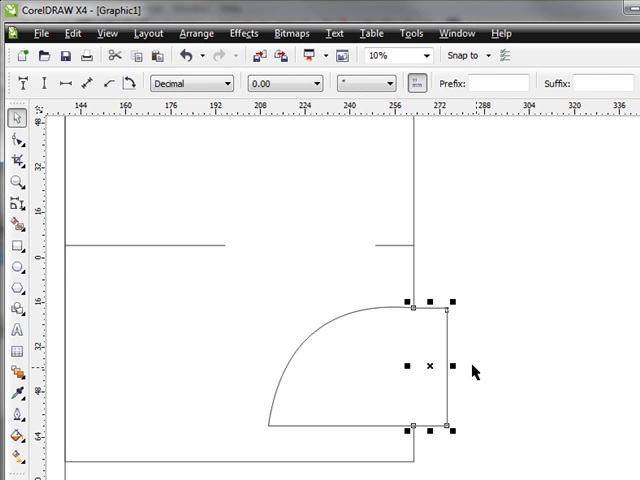
pyautogui.click(16, 180)
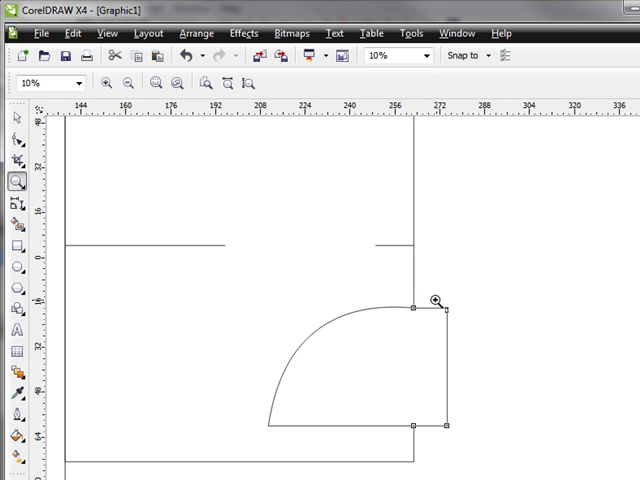
pyautogui.click(436, 300)
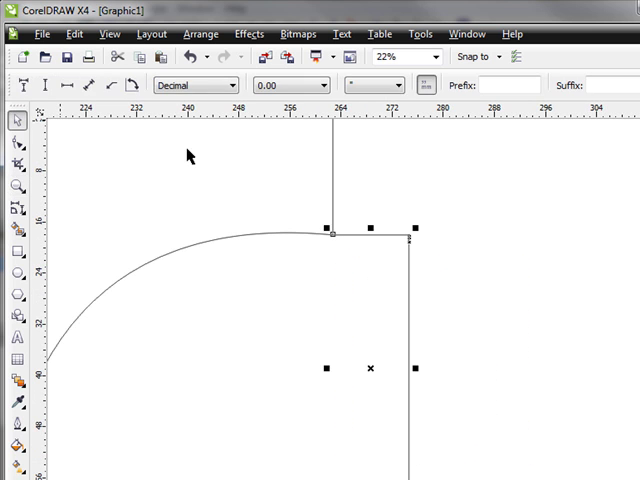
pyautogui.moveTo(348, 232)
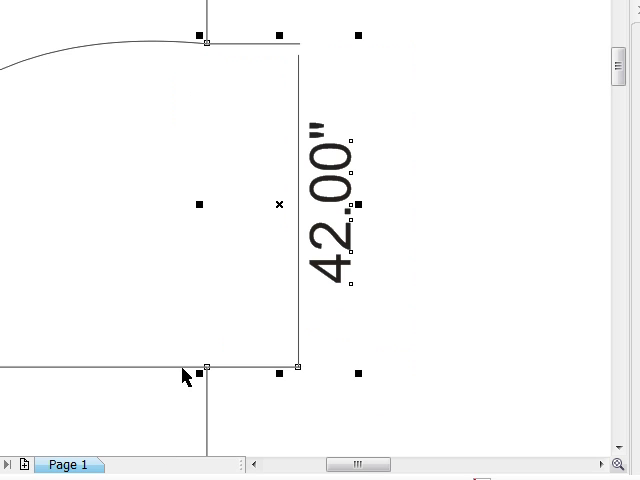
pyautogui.moveTo(180, 378)
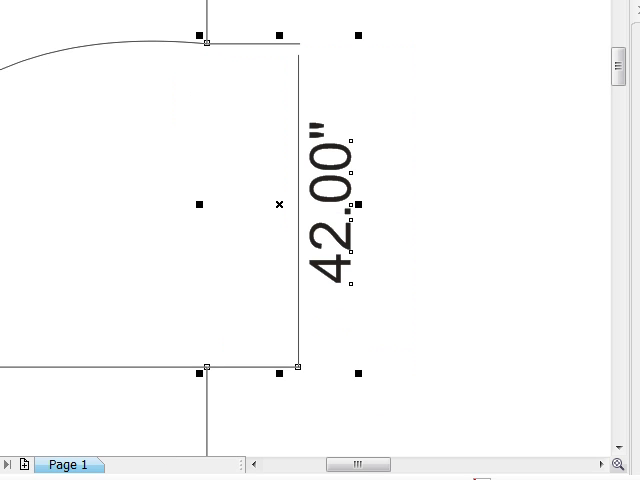